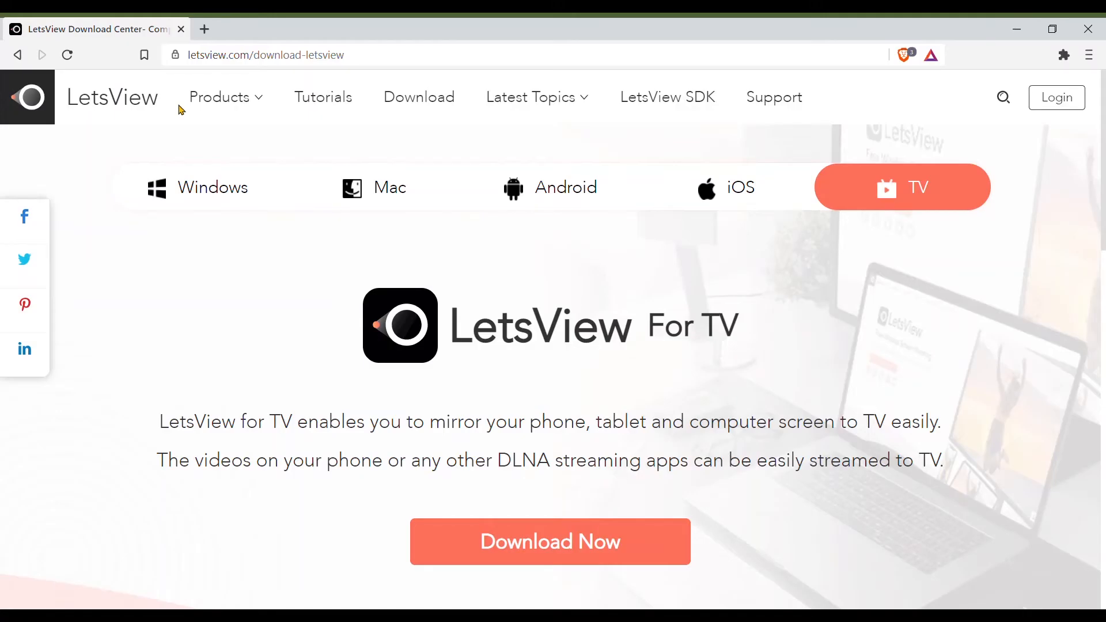
mouse_move(532, 256)
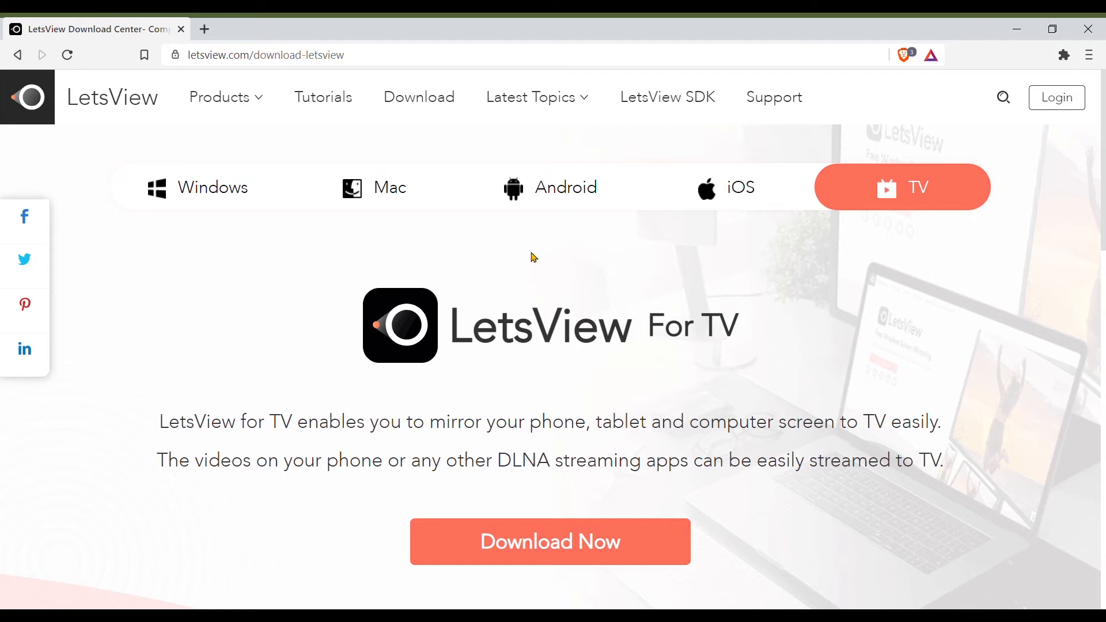
Browse the LetsView download page's Mac and iOS versions on letsview.com.
left_click(388, 187)
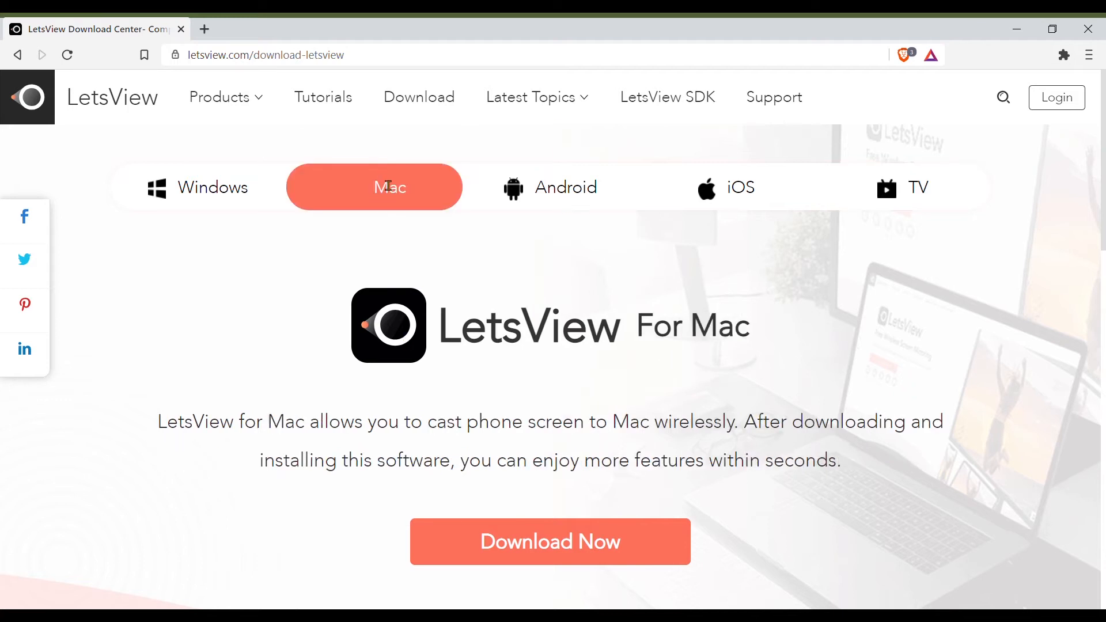
left_click(725, 187)
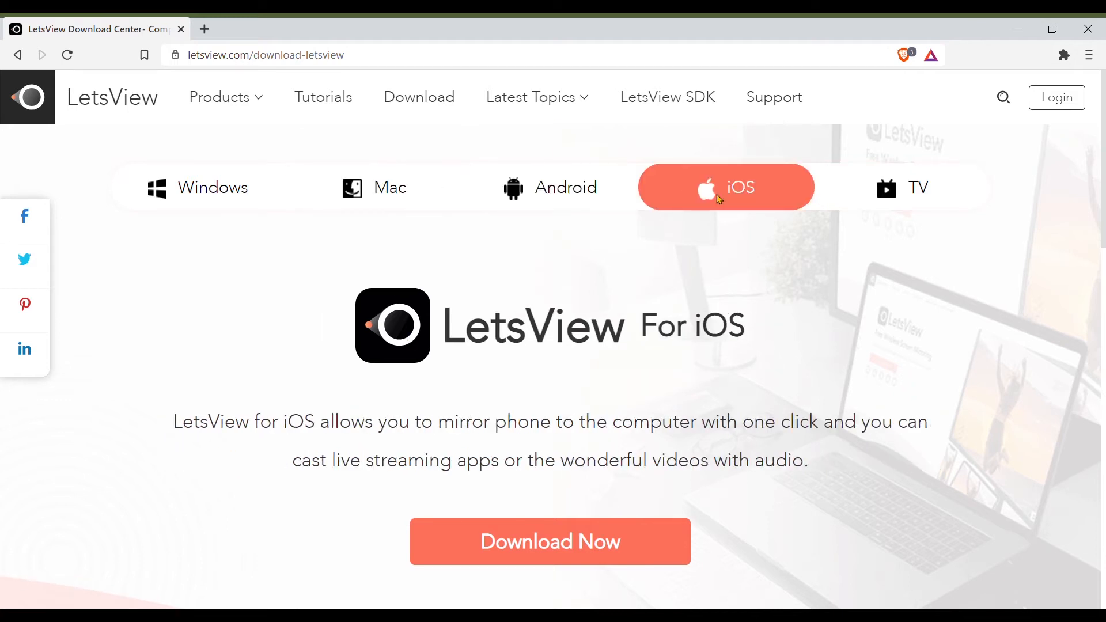
left_click(901, 186)
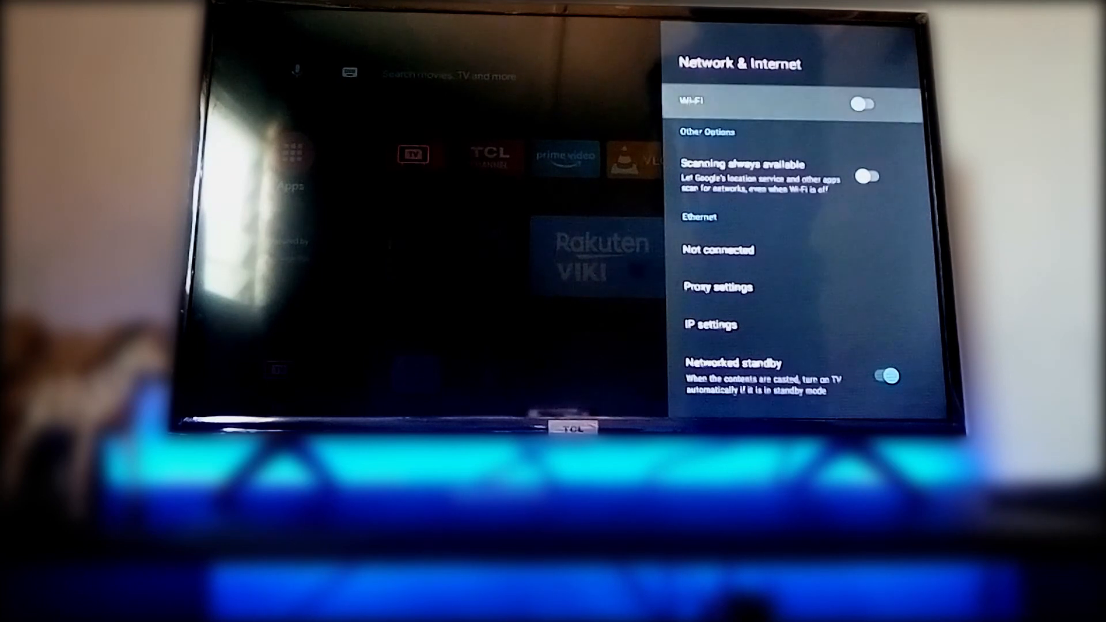
Show the TV's Network & Internet settings in Android TV Settings.
left_click(866, 105)
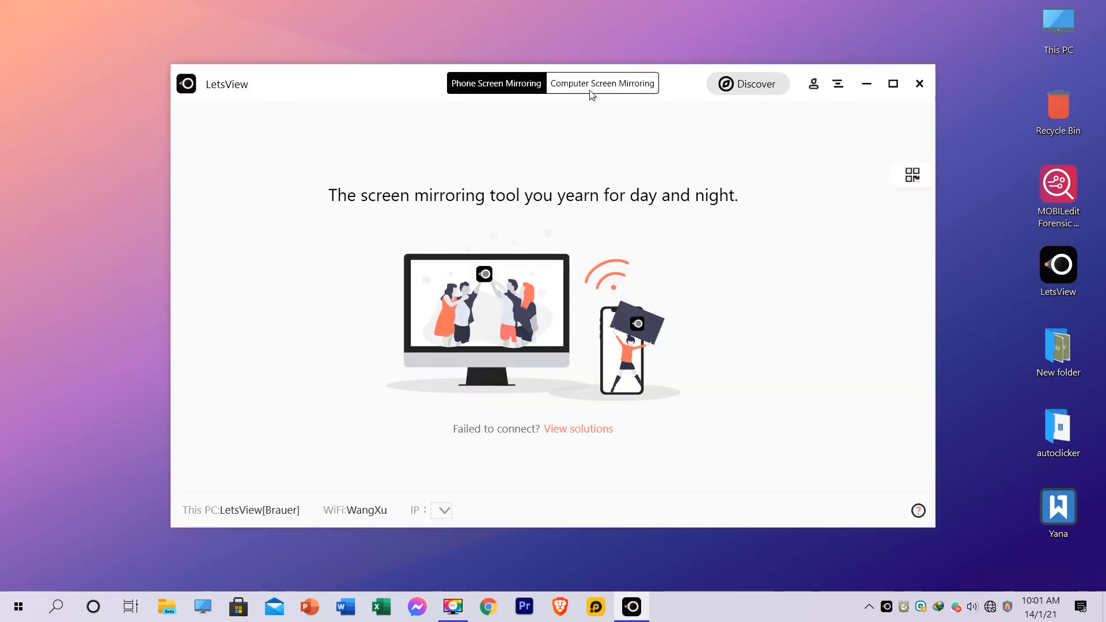
Switch LetsView to Computer Screen Mirroring mode.
left_click(602, 83)
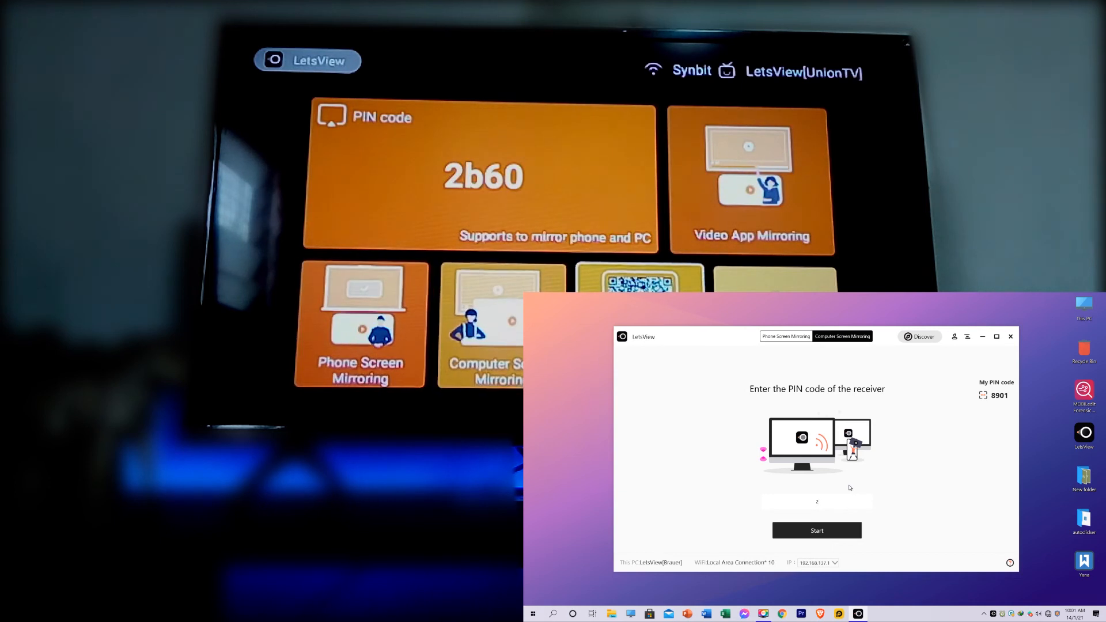
type("b6")
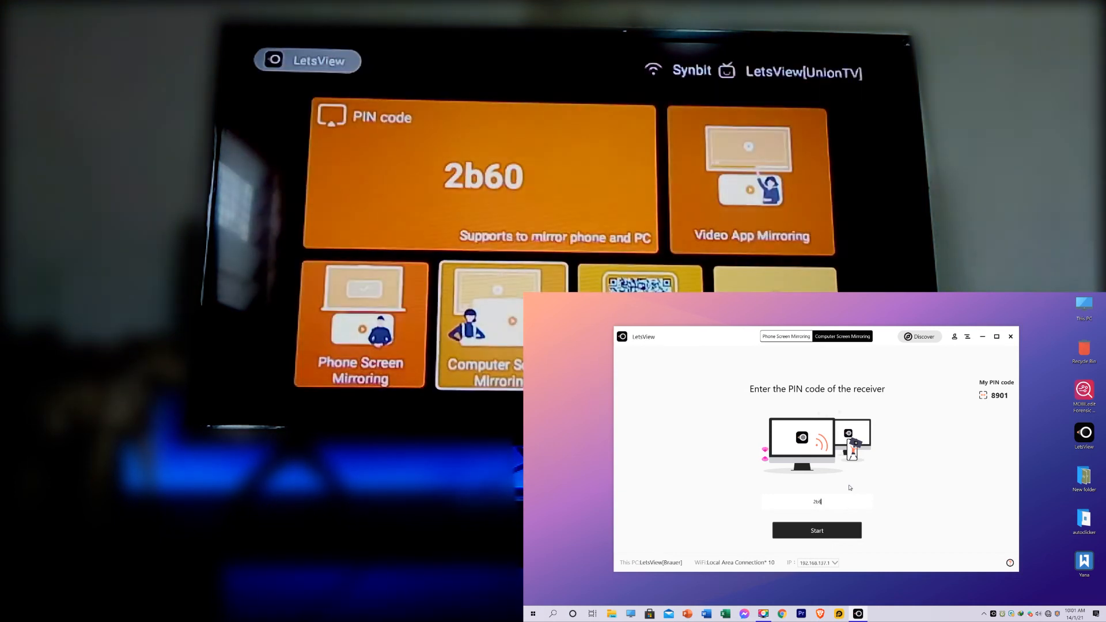
left_click(817, 530)
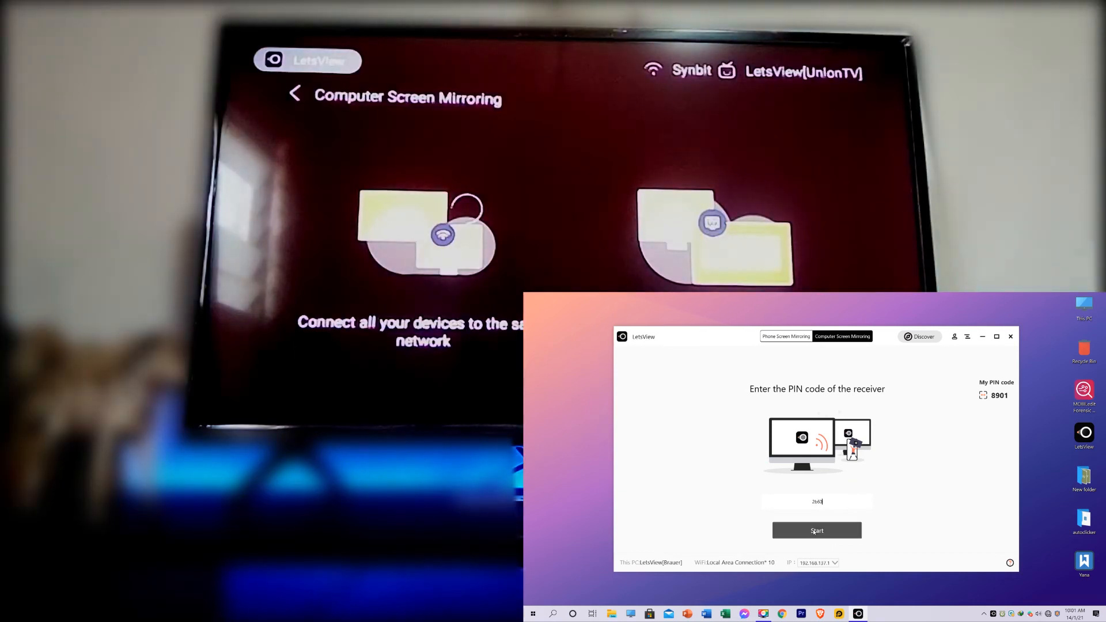
left_click(816, 530)
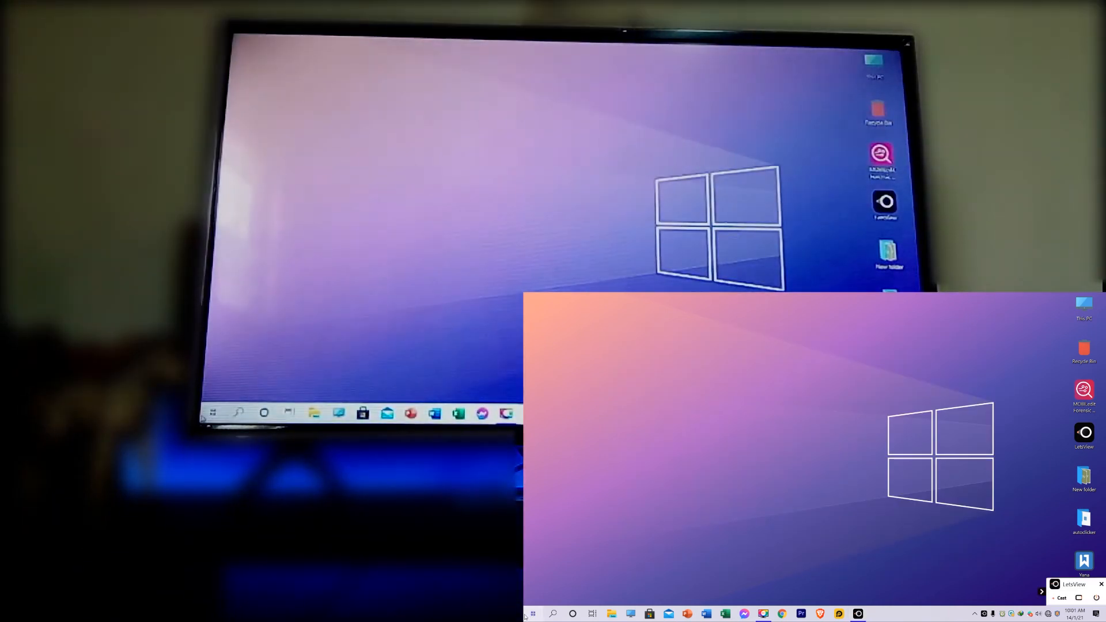
left_click(532, 612)
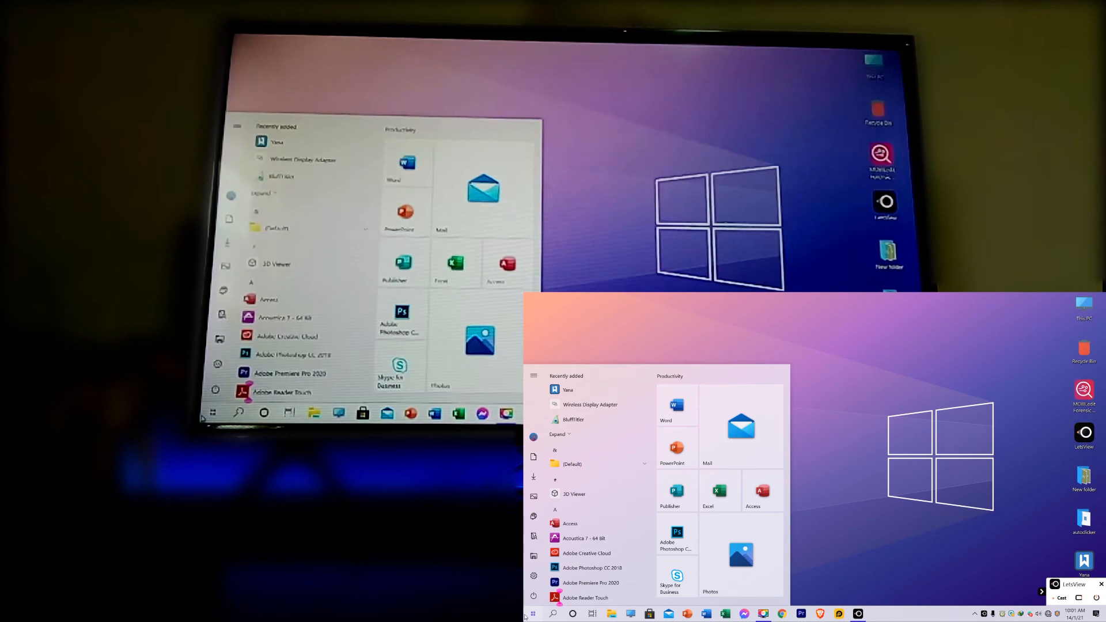